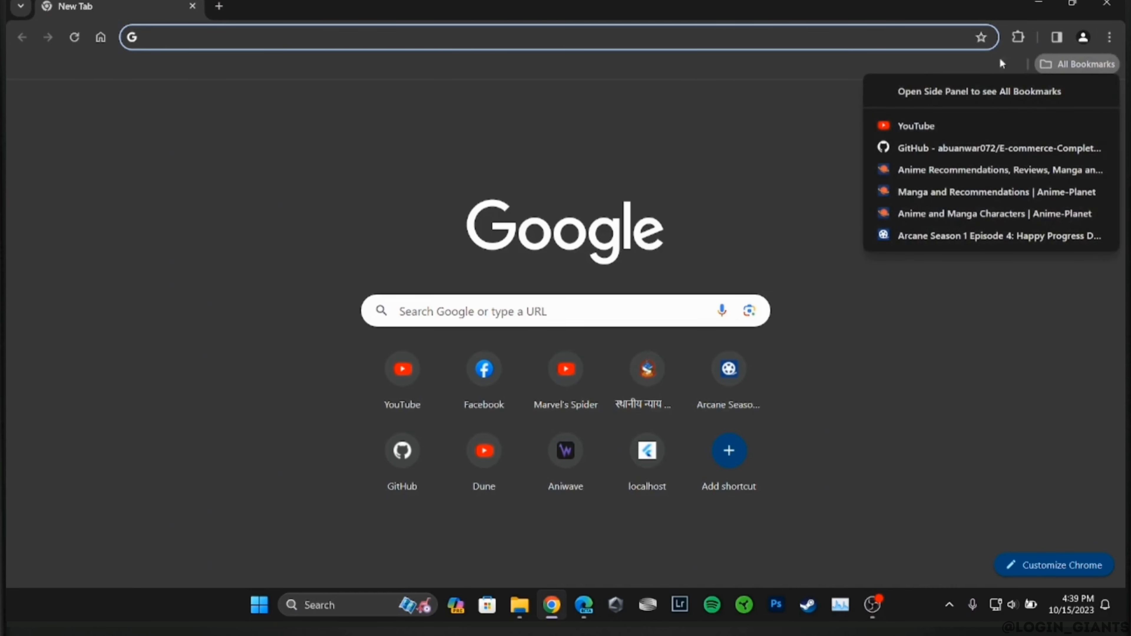
mouse_move(887, 93)
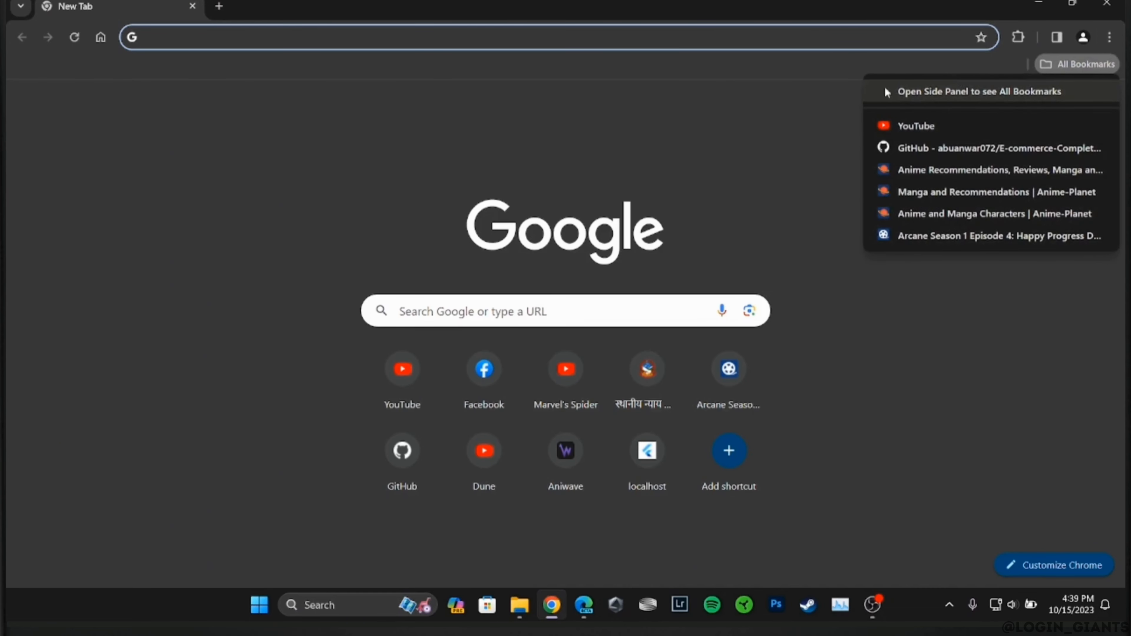
Step: Show the full All Bookmarks list in Chrome's side panel beside the page
left_click(980, 91)
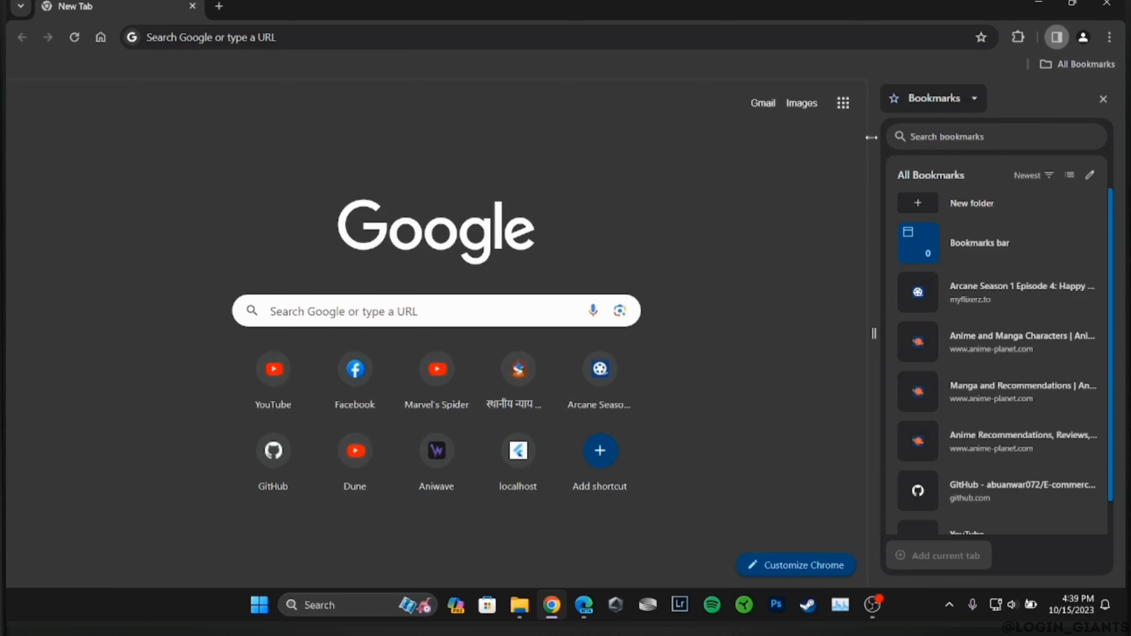
mouse_move(923, 325)
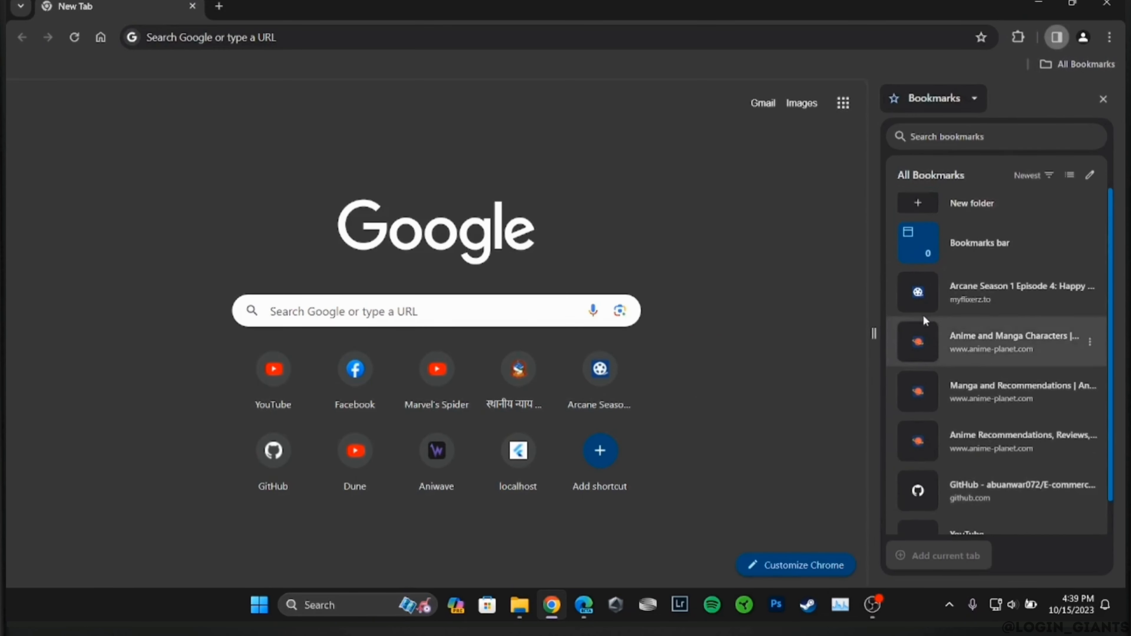
scroll("down", 3)
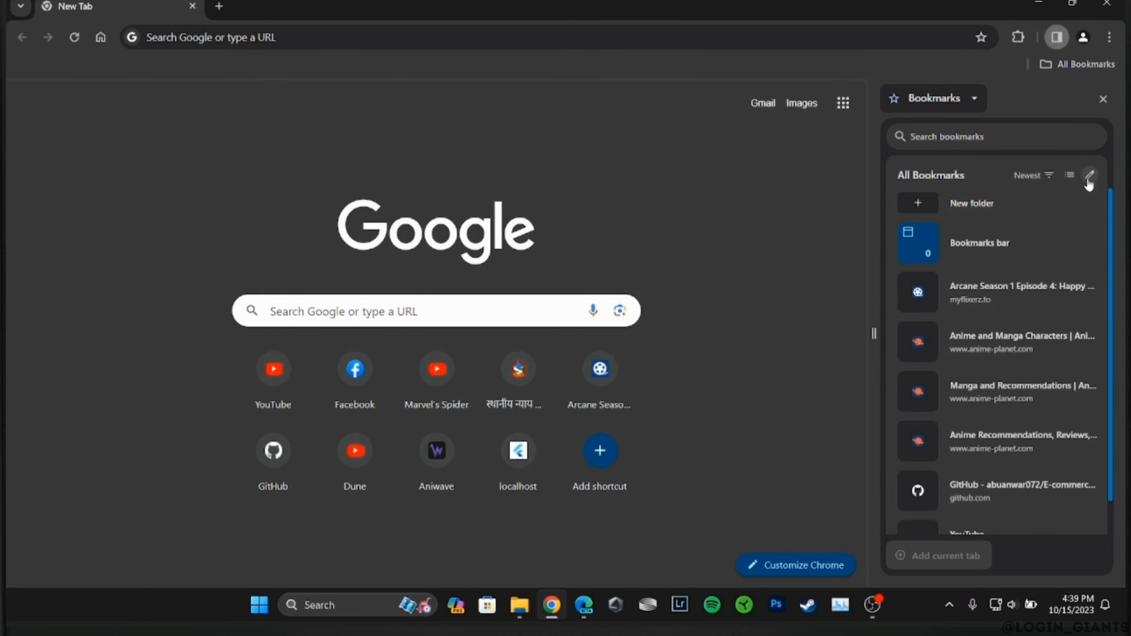
Step: Select all six saved bookmarks and delete them, leaving only New folder and Bookmarks bar
left_click(1090, 176)
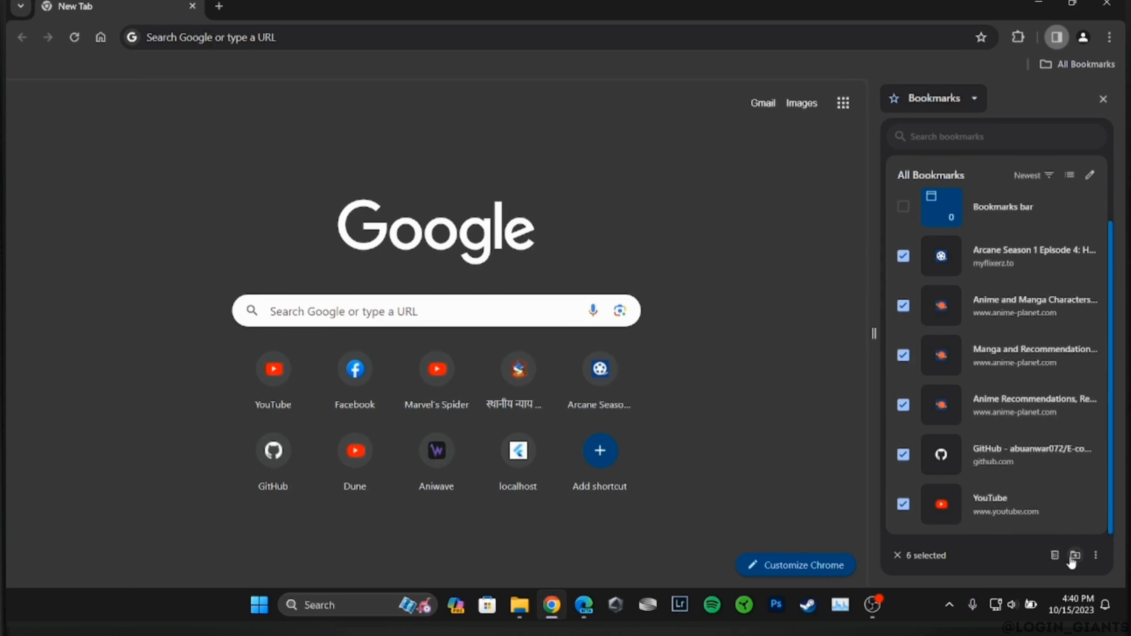
left_click(1094, 555)
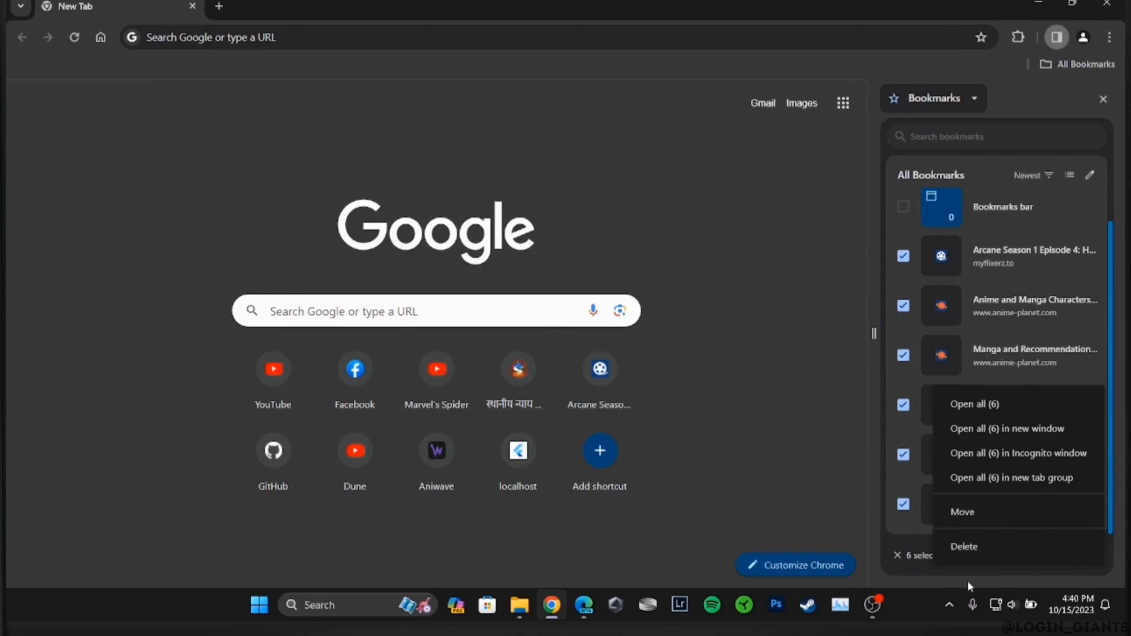
left_click(963, 547)
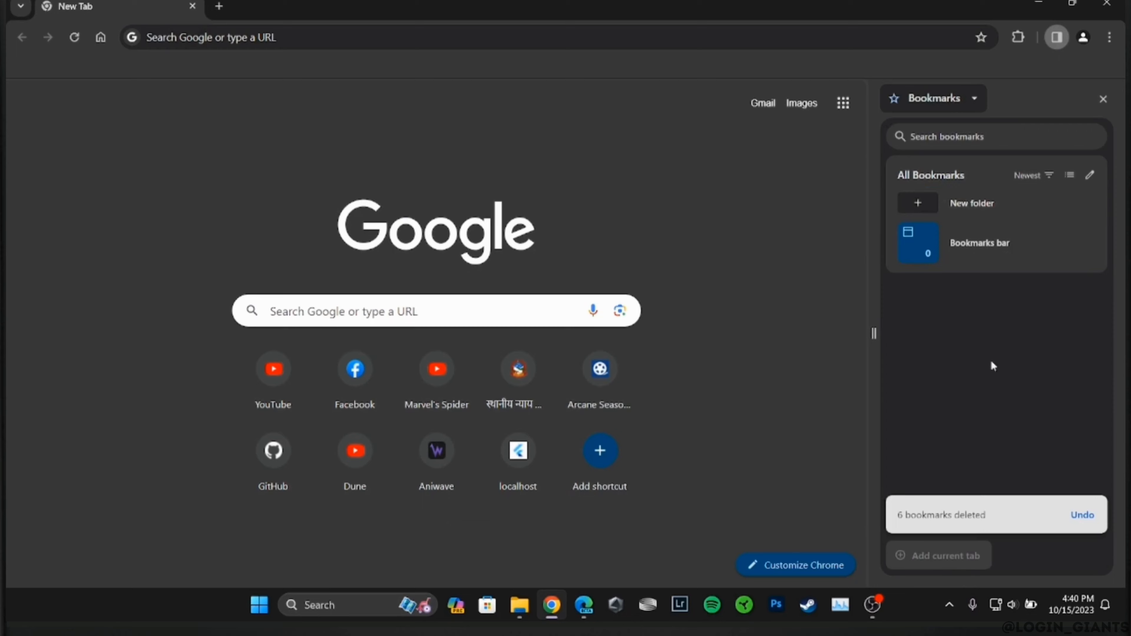
mouse_move(926, 528)
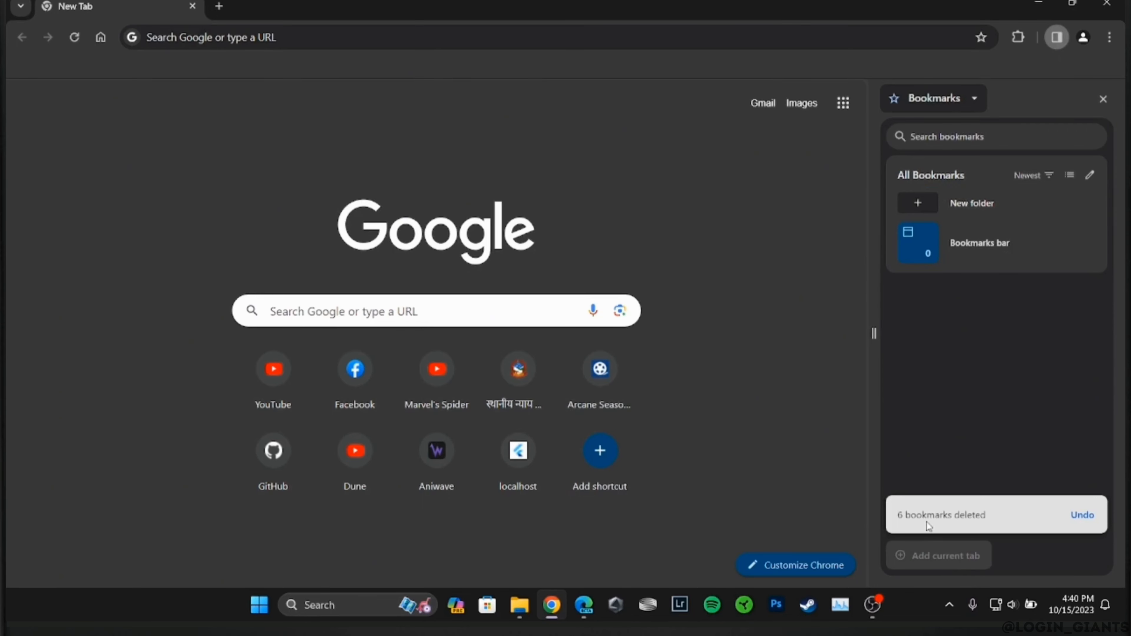